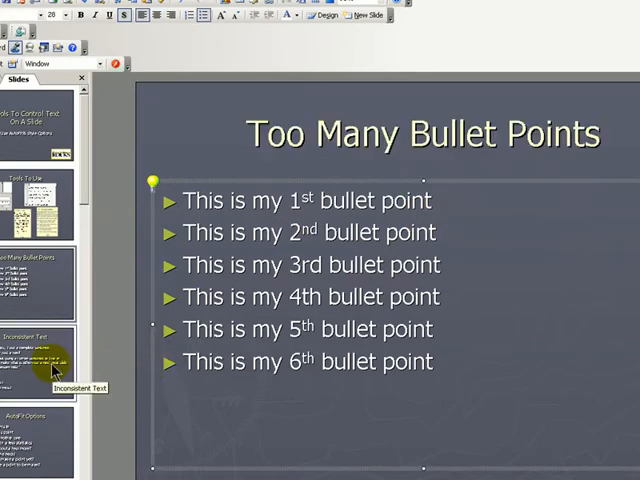
- Review the Inconsistent Text slide and select its first complete-sentence bullet
left_click(40, 360)
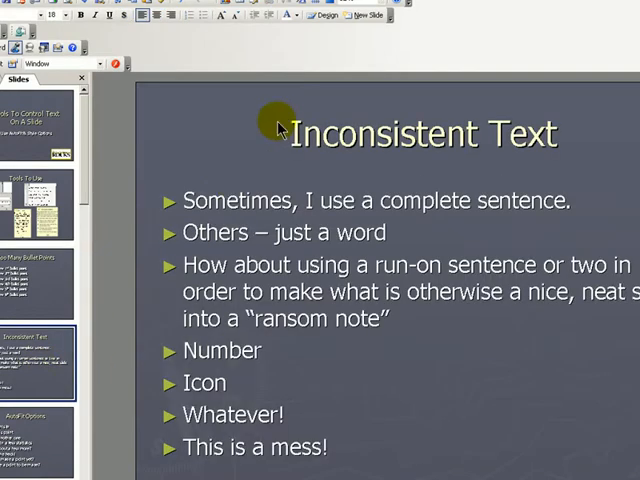
left_click(412, 132)
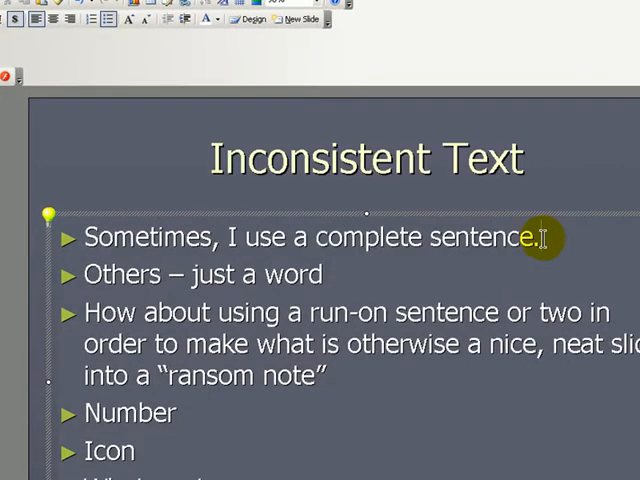
triple_click(300, 236)
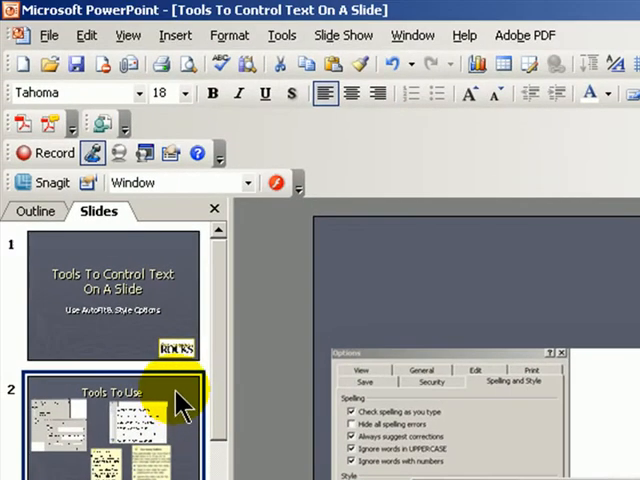
- Reach the style checker's Case and End Punctuation rules from Tools > Options, Spelling and Style
left_click(282, 36)
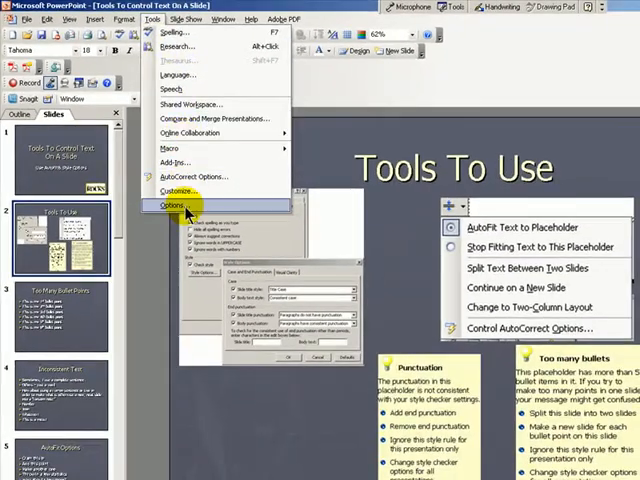
left_click(176, 204)
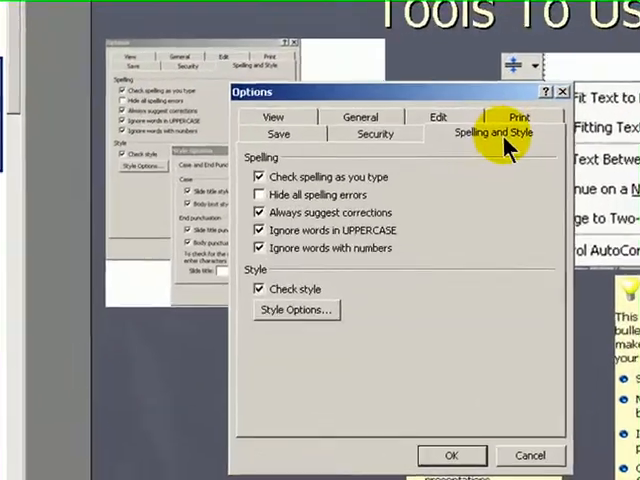
mouse_move(296, 308)
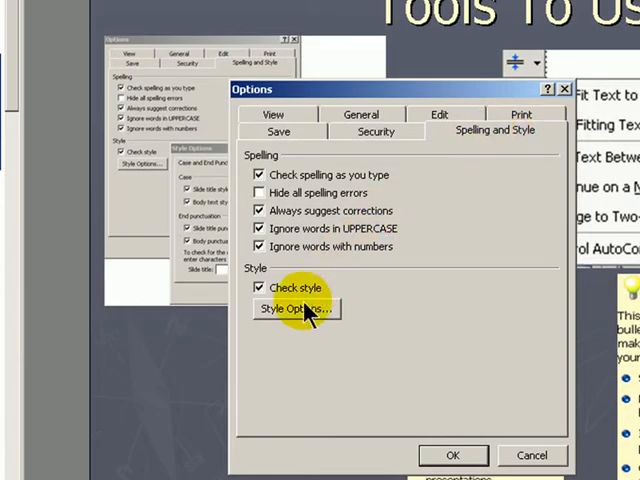
left_click(296, 308)
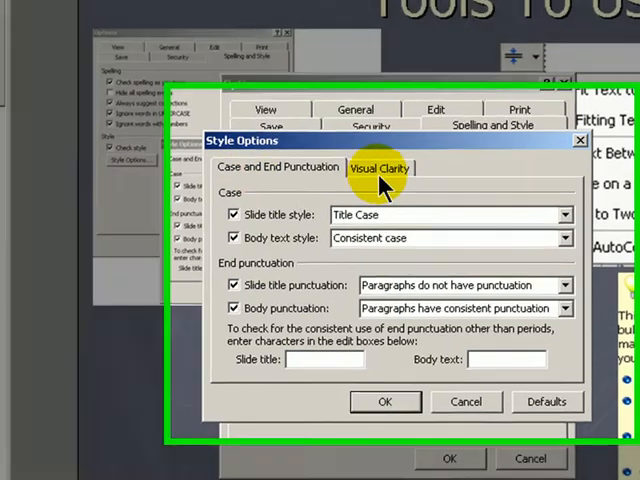
left_click(380, 168)
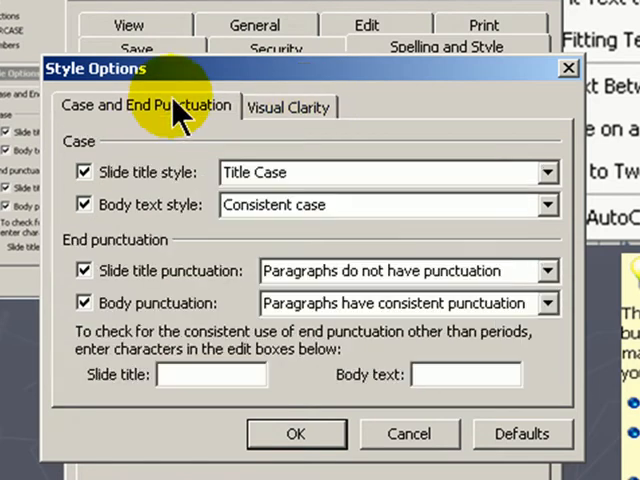
mouse_move(548, 204)
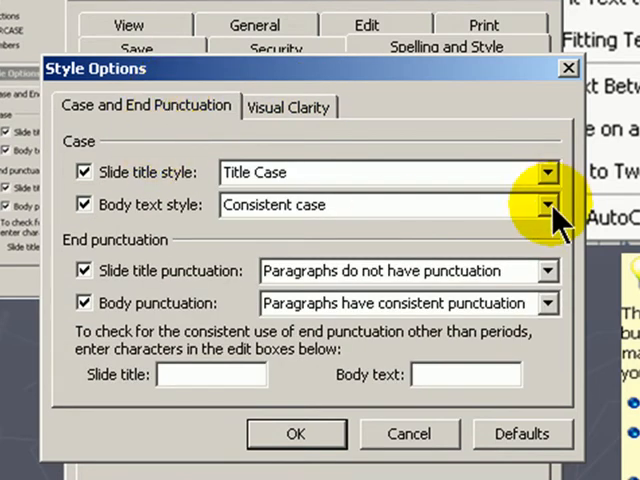
- Require consistent body text case and consistent body end punctuation
left_click(548, 204)
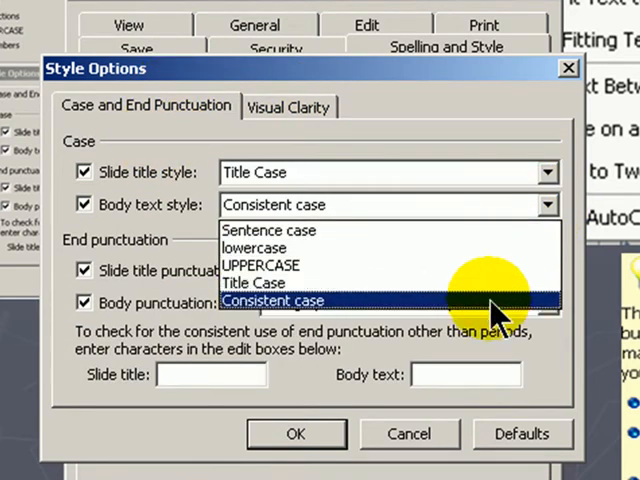
left_click(272, 300)
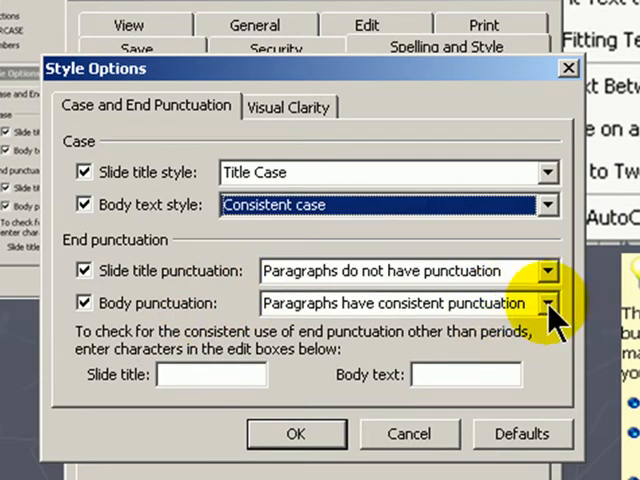
left_click(548, 302)
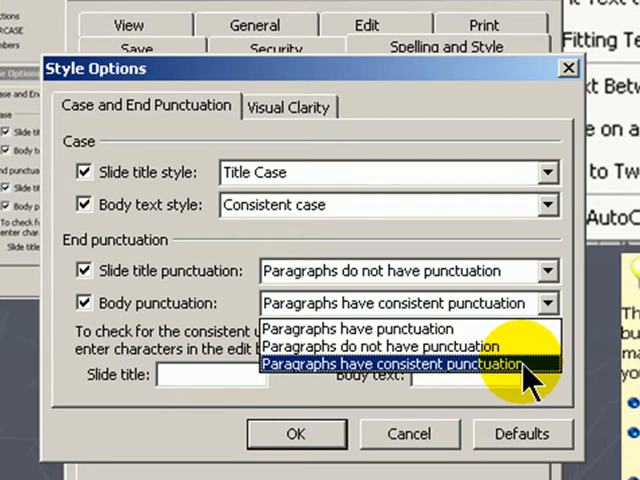
left_click(396, 364)
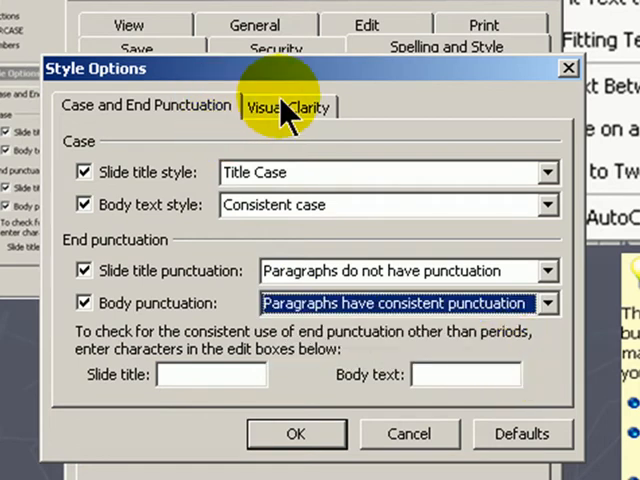
- On Visual Clarity, require title text of at least 44 point
left_click(288, 106)
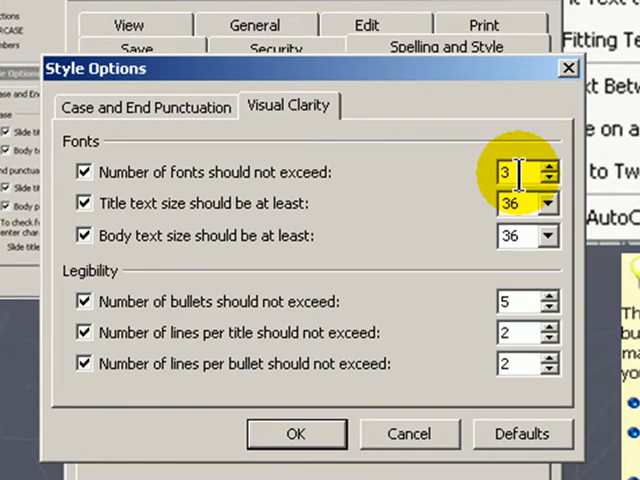
mouse_move(224, 196)
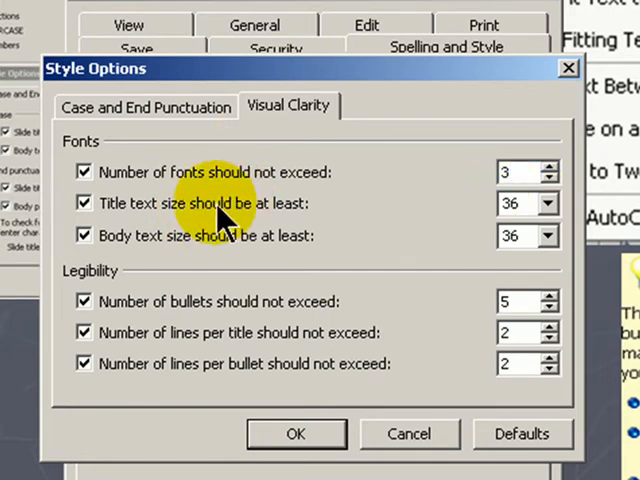
mouse_move(180, 210)
type("4")
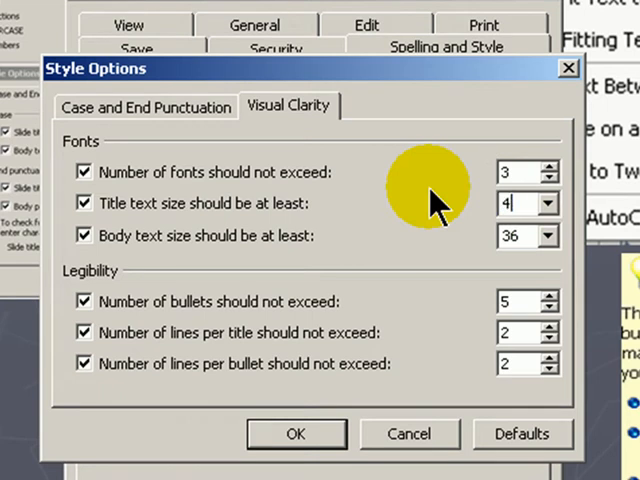
left_click(546, 196)
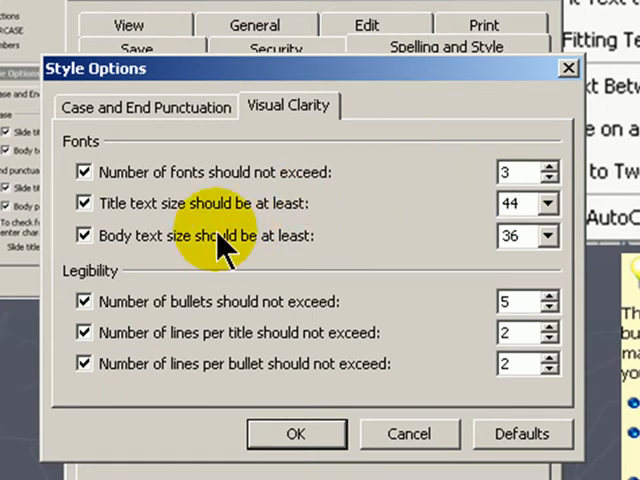
left_click(518, 236)
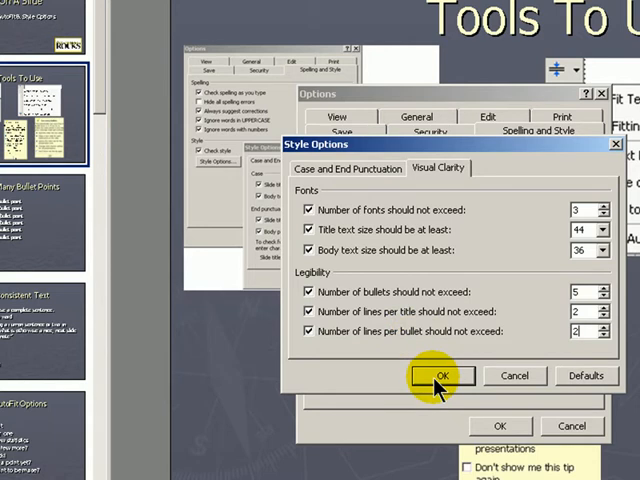
- Save the style settings and enlarge the flagged bullet text to at least 36 point
left_click(442, 376)
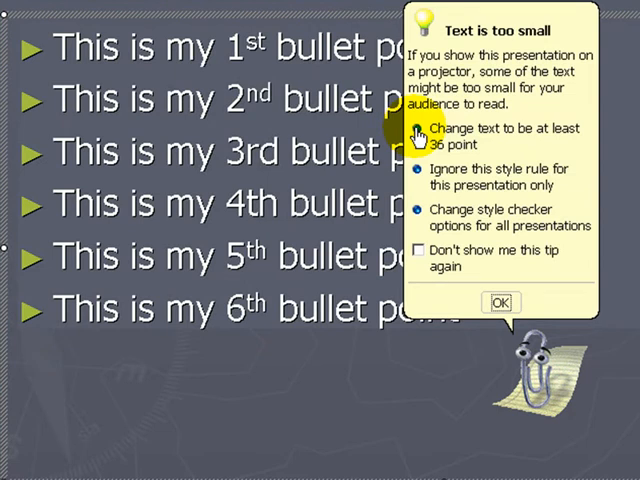
left_click(500, 302)
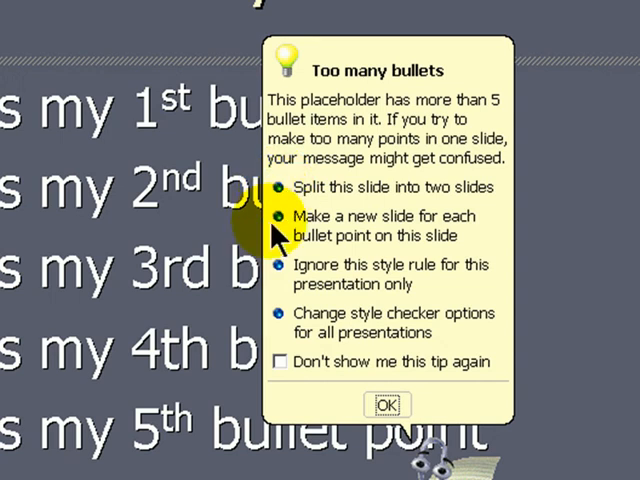
- Split the over-full Too Many Bullet Points slide into two slides via the lightbulb tip
left_click(280, 272)
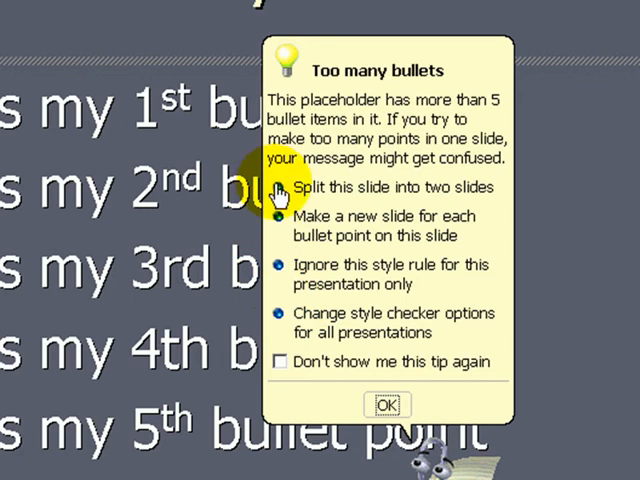
left_click(386, 404)
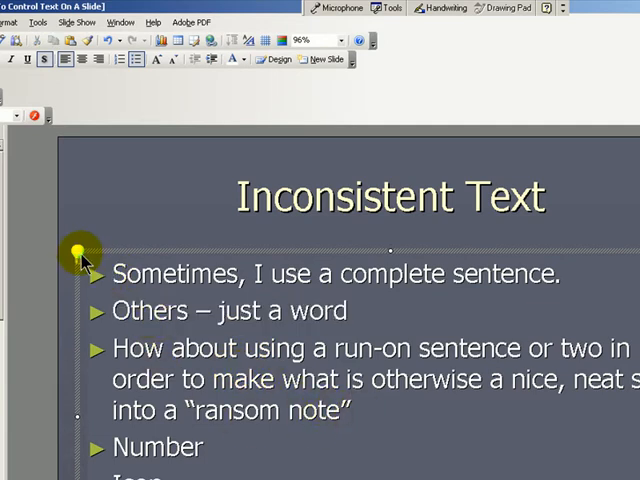
- Remove end punctuation from the Inconsistent Text bullets via the lightbulb fix
left_click(80, 246)
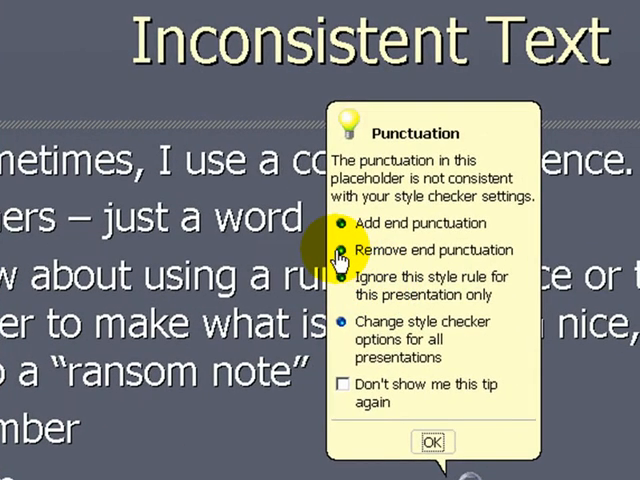
left_click(430, 250)
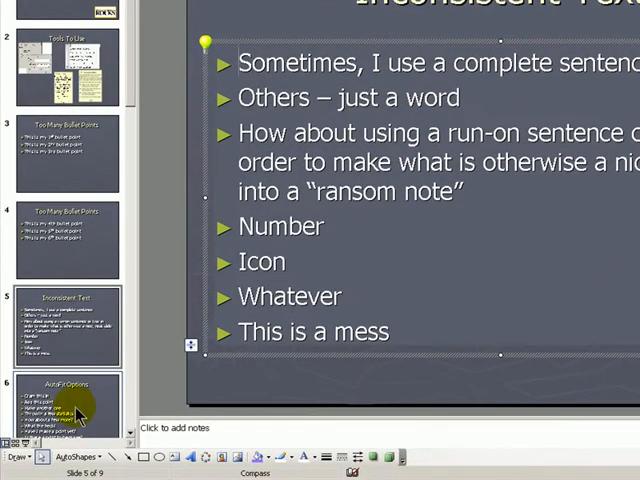
- Try a two-column AutoFit layout on the AutoFit Options slide, undo it, and reopen the AutoFit choices
left_click(68, 410)
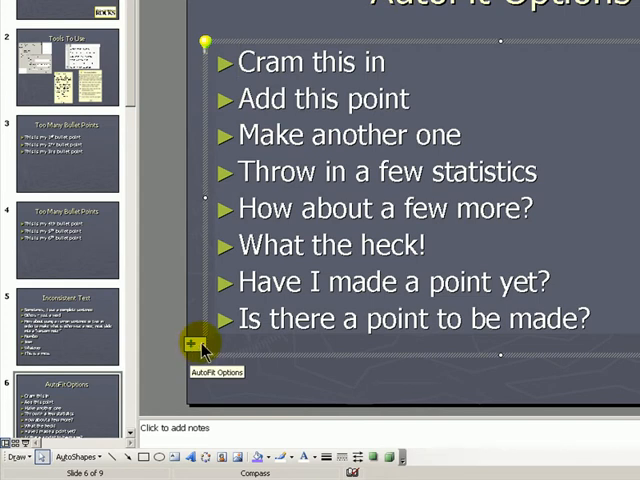
left_click(190, 344)
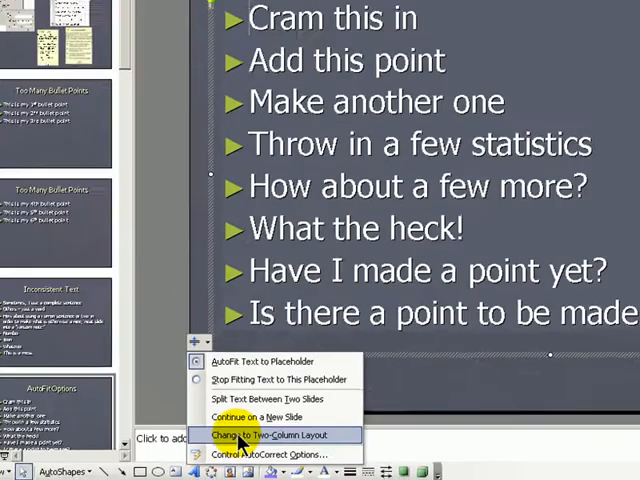
left_click(282, 434)
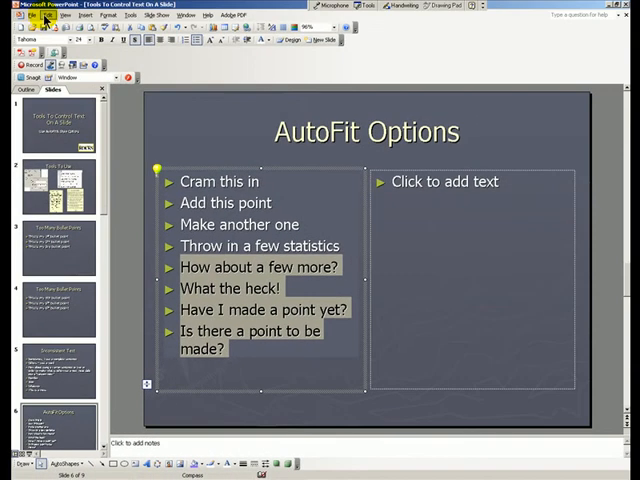
left_click(36, 16)
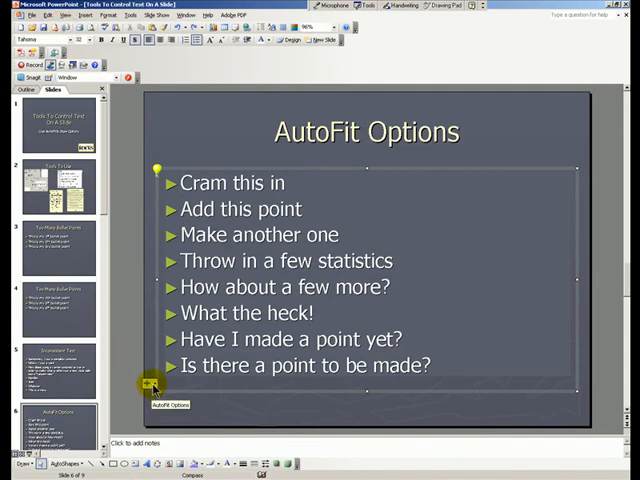
left_click(156, 388)
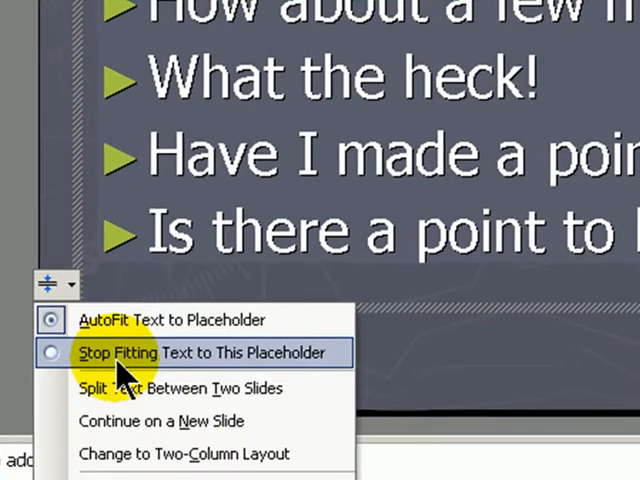